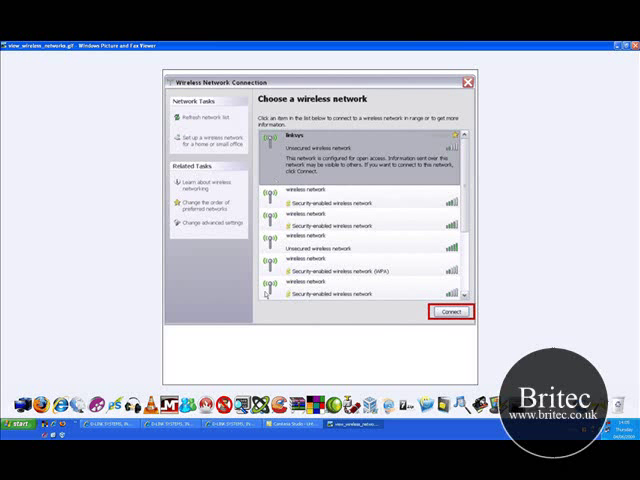
{"action": "mouse_move", "coordinate": [378, 190]}
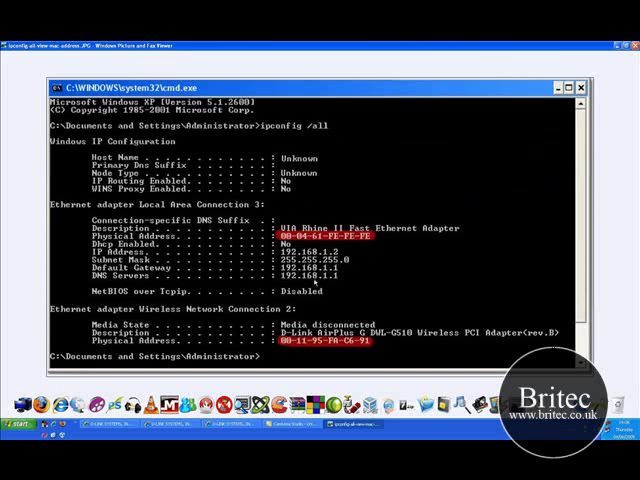
{"action": "mouse_move", "coordinate": [310, 315]}
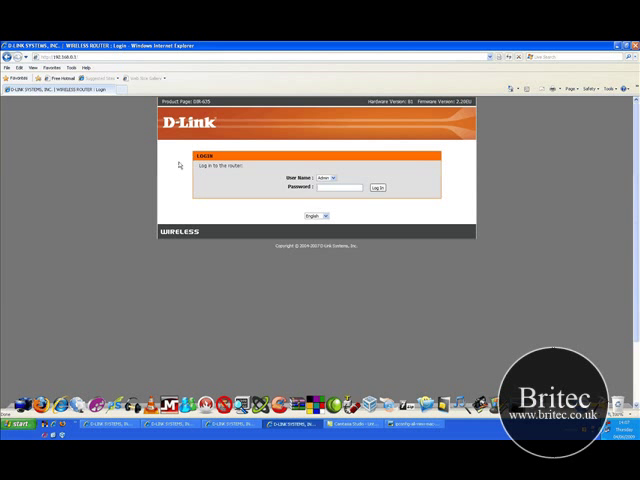
{"action": "mouse_move", "coordinate": [212, 258]}
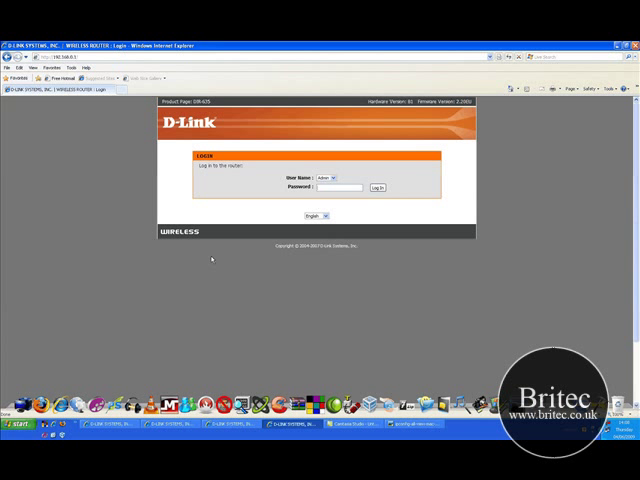
{"action": "mouse_move", "coordinate": [210, 259]}
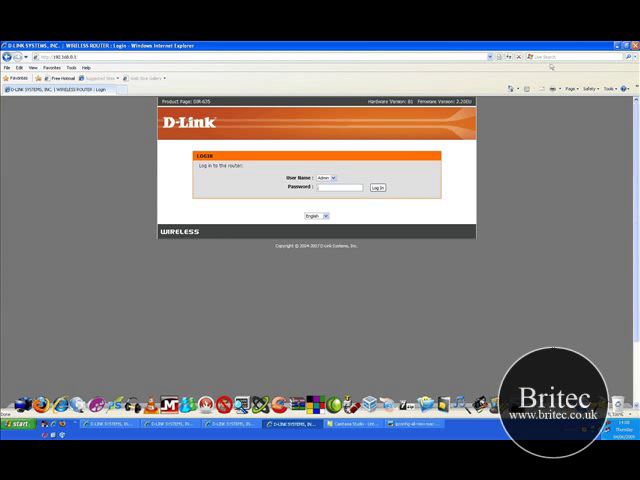
Log in to the router and scroll down the wireless settings page.
{"action": "left_click", "coordinate": [378, 188]}
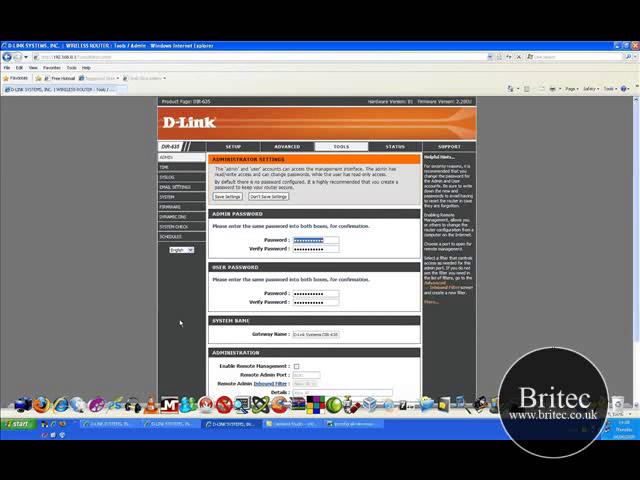
{"action": "scroll", "scroll_direction": "down", "scroll_amount": 3}
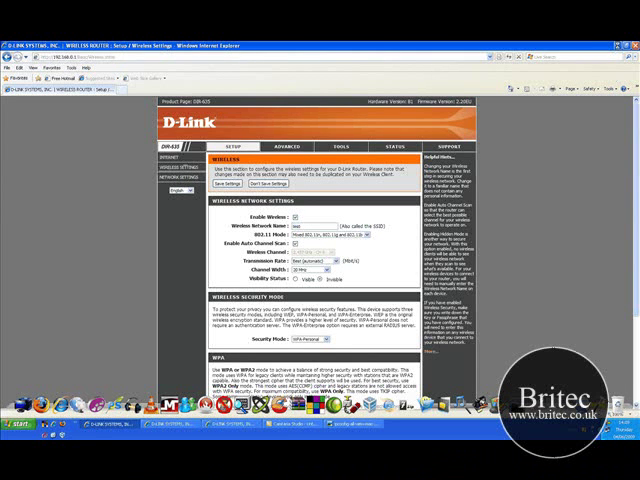
Choose WPA-Personal security with auto WPA mode, TKIP and AES, and a pre-shared key.
{"action": "left_click", "coordinate": [285, 147]}
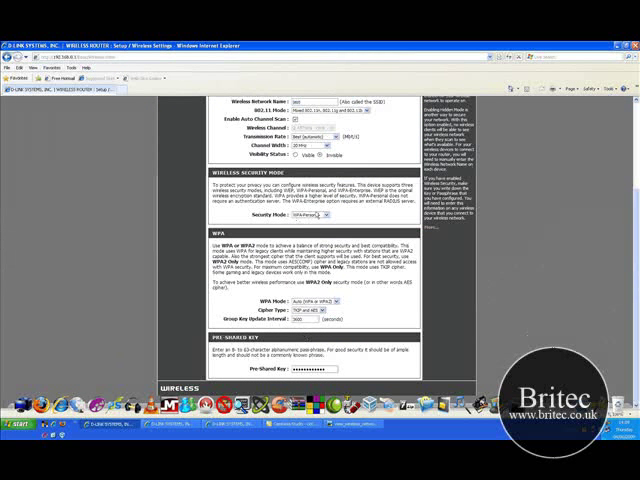
{"action": "left_click", "coordinate": [320, 215]}
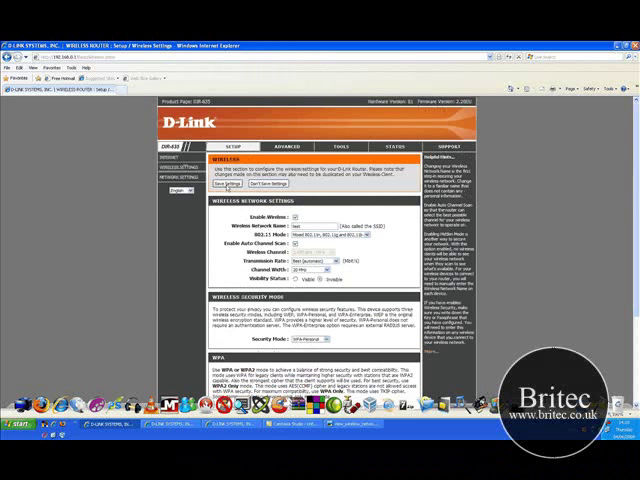
{"action": "scroll", "scroll_direction": "down", "scroll_amount": 3}
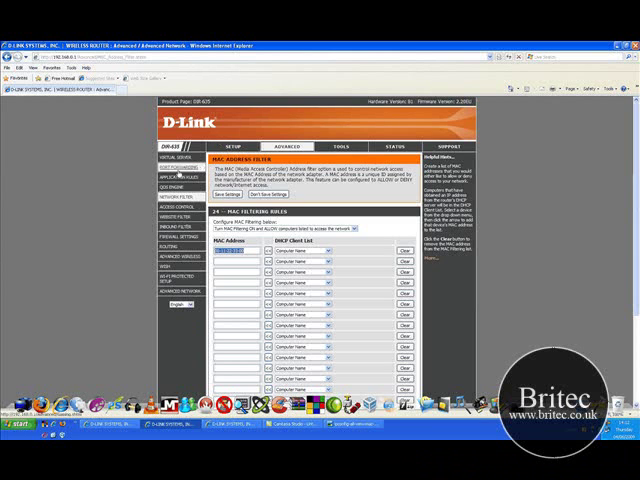
Scroll down the Network Filter page to the MAC filtering rules.
{"action": "scroll", "scroll_direction": "down", "scroll_amount": 3}
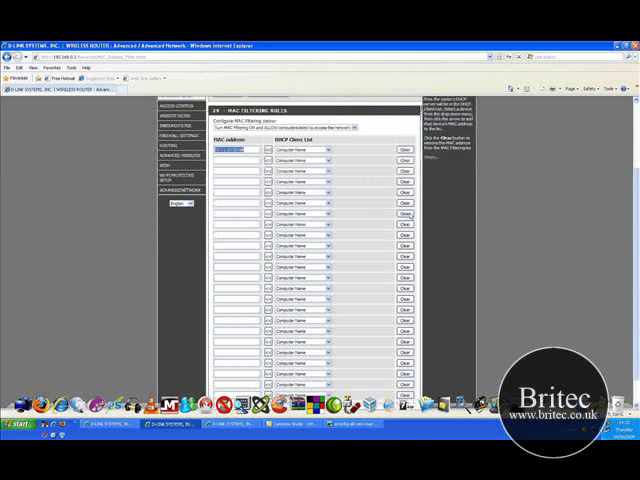